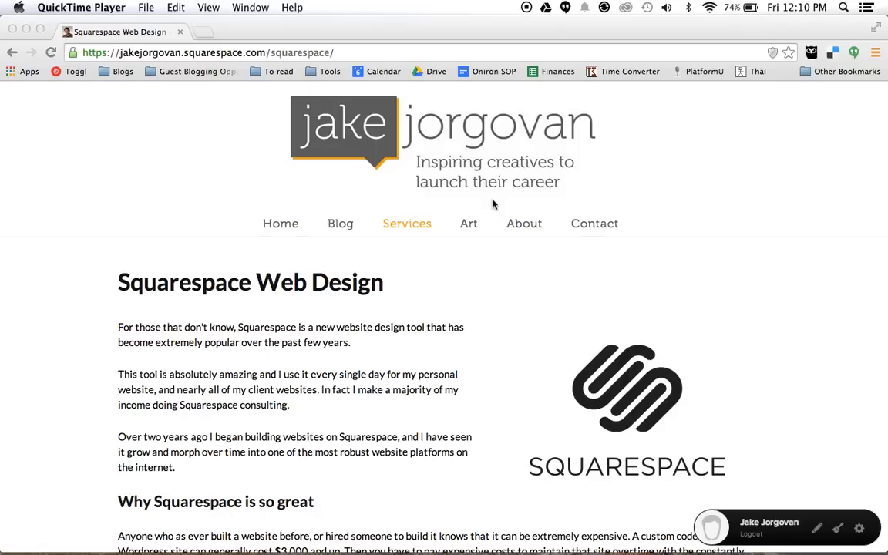
mouse_move(428, 227)
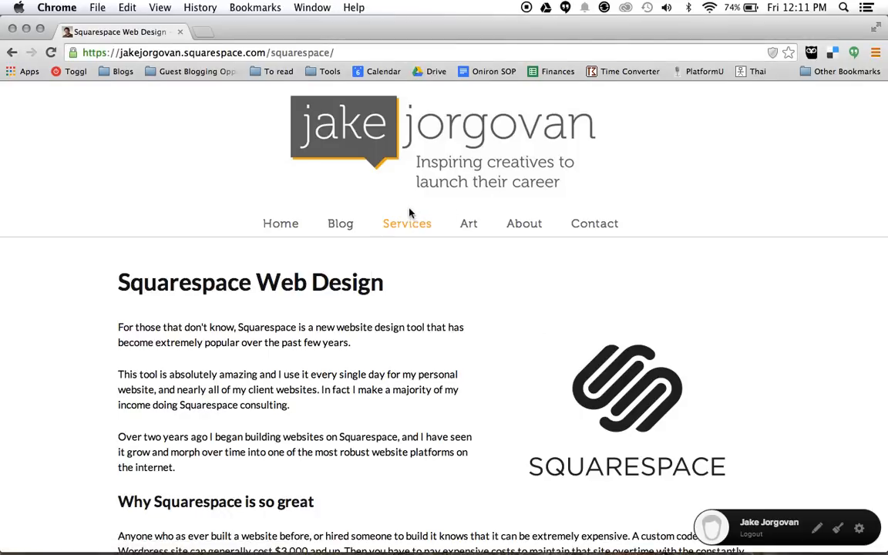
mouse_move(413, 206)
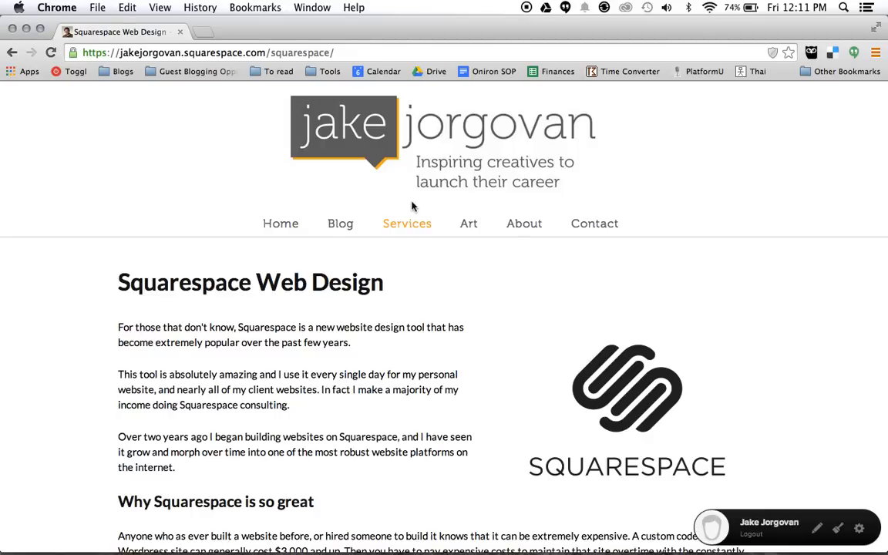
mouse_move(407, 223)
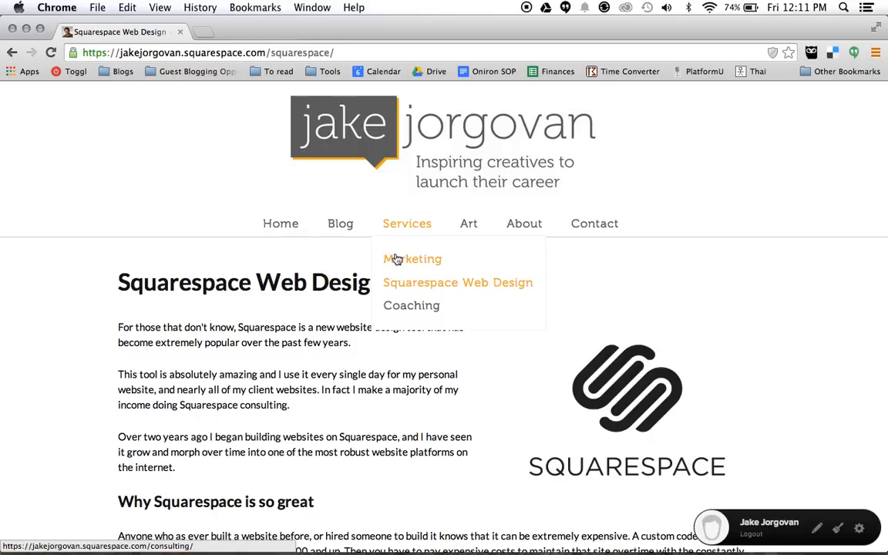
mouse_move(396, 309)
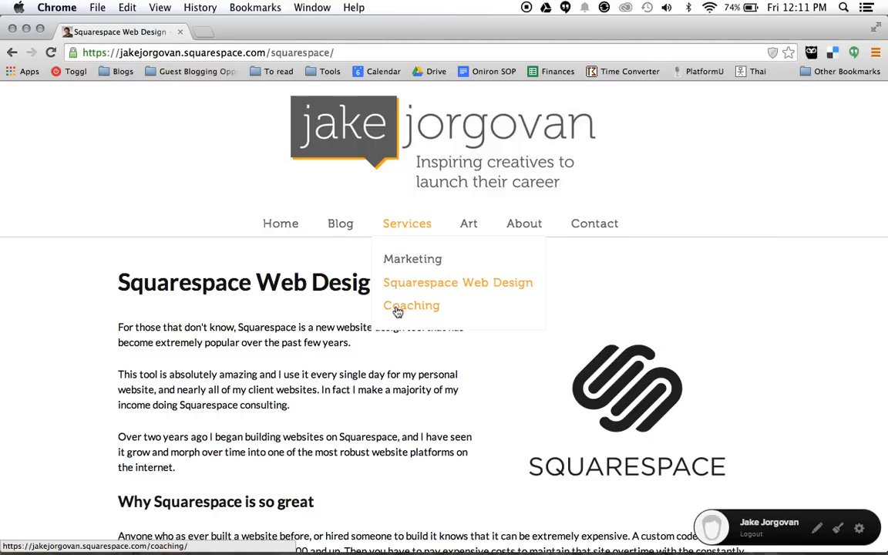
mouse_move(407, 230)
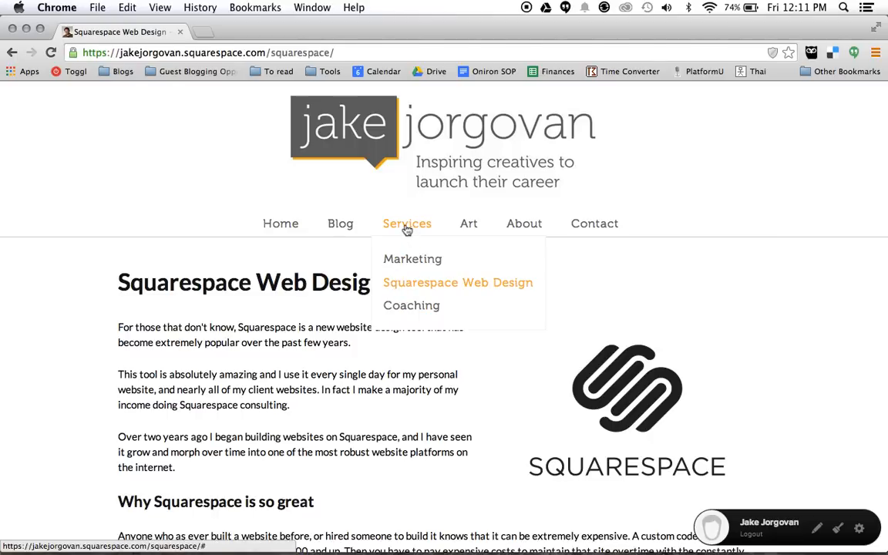
mouse_move(425, 228)
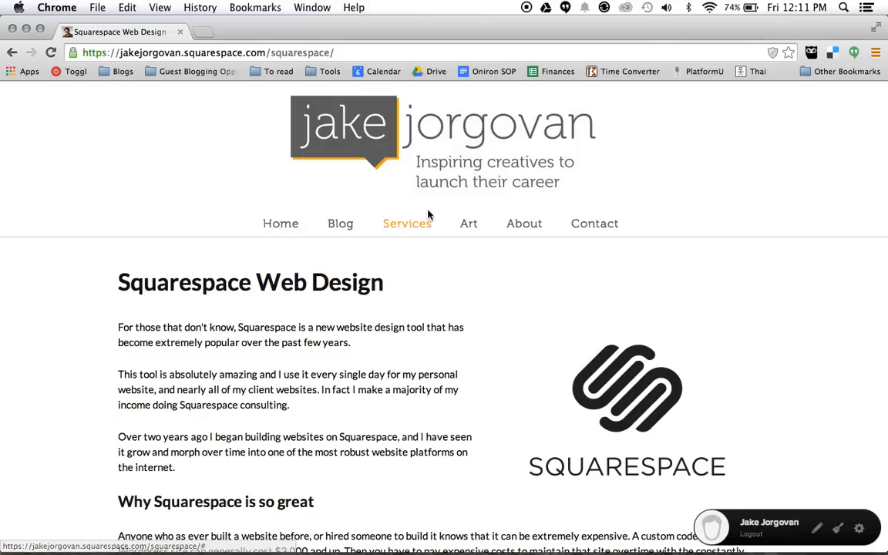
mouse_move(791, 384)
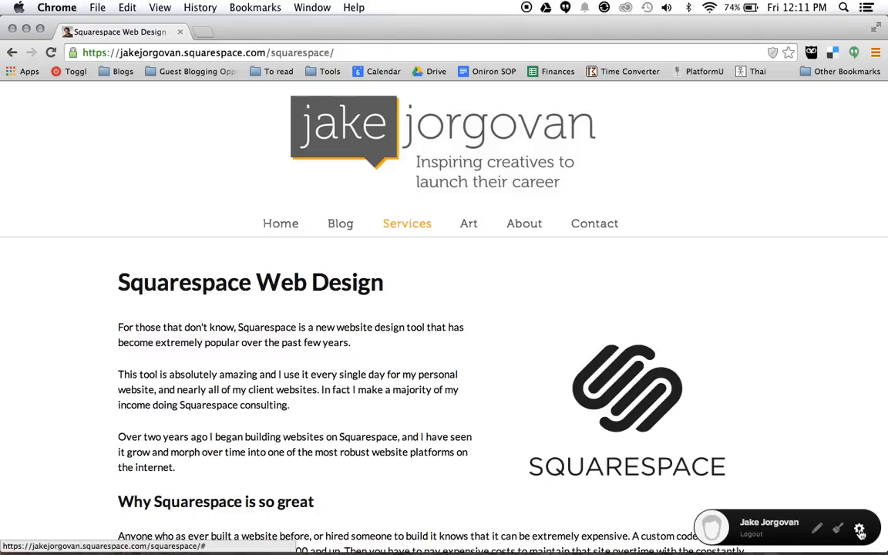
mouse_move(864, 532)
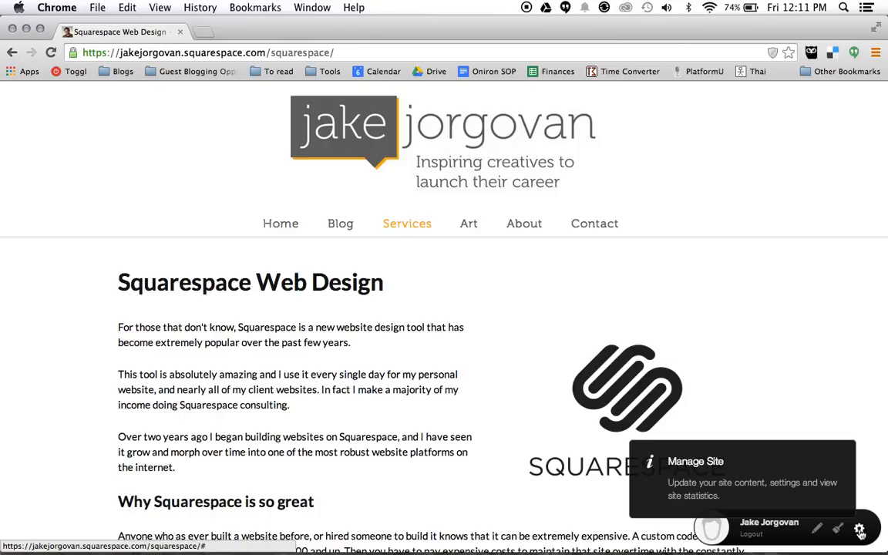
Step: Open Manage Site to show the linked and not-linked pages list
click(863, 528)
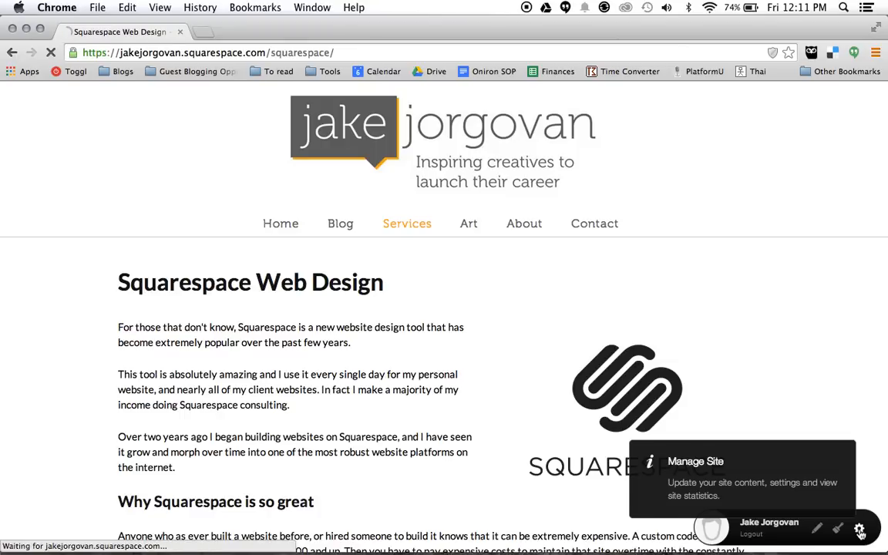
click(859, 529)
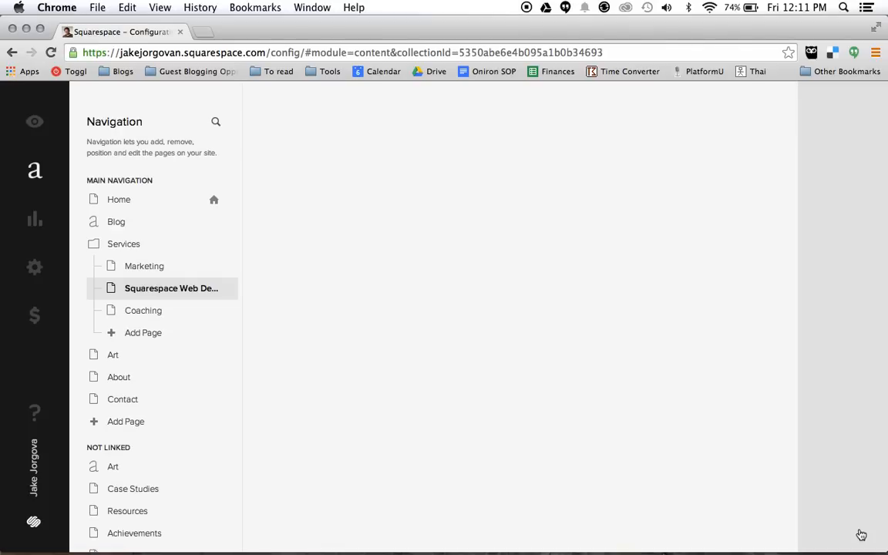
click(172, 288)
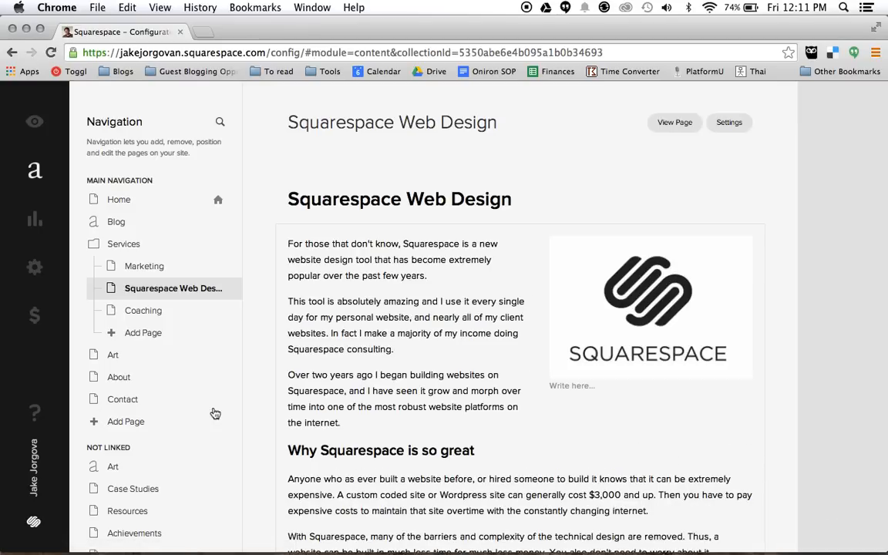
mouse_move(130, 377)
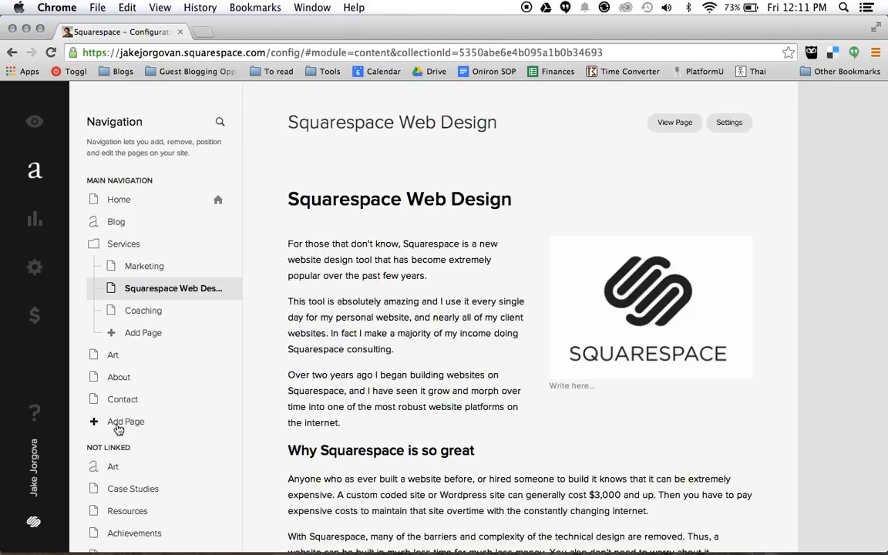
Step: Create a new empty folder in the Main Navigation via Add Page
click(125, 422)
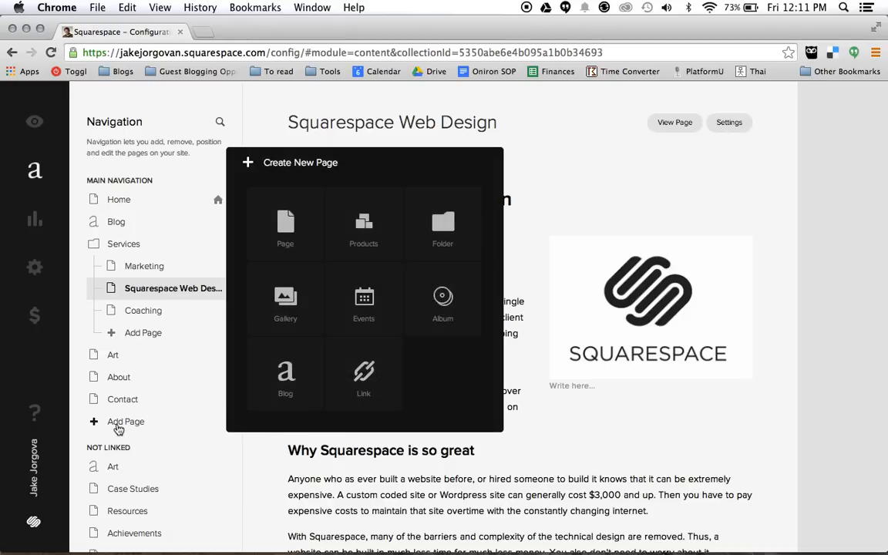
mouse_move(443, 223)
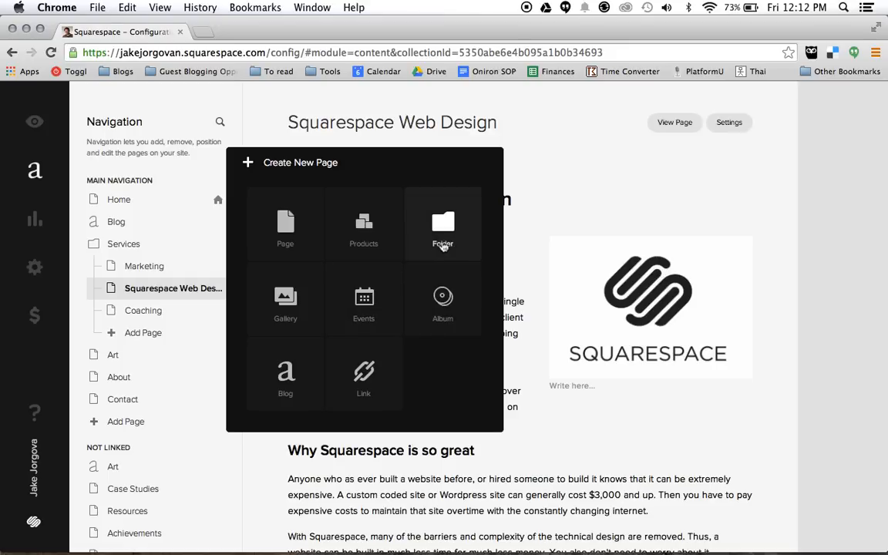
mouse_move(446, 227)
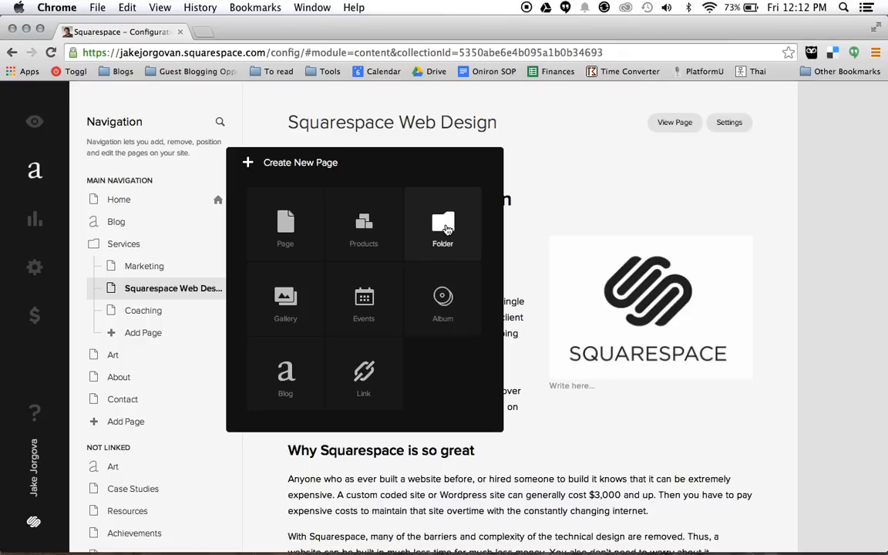
click(443, 223)
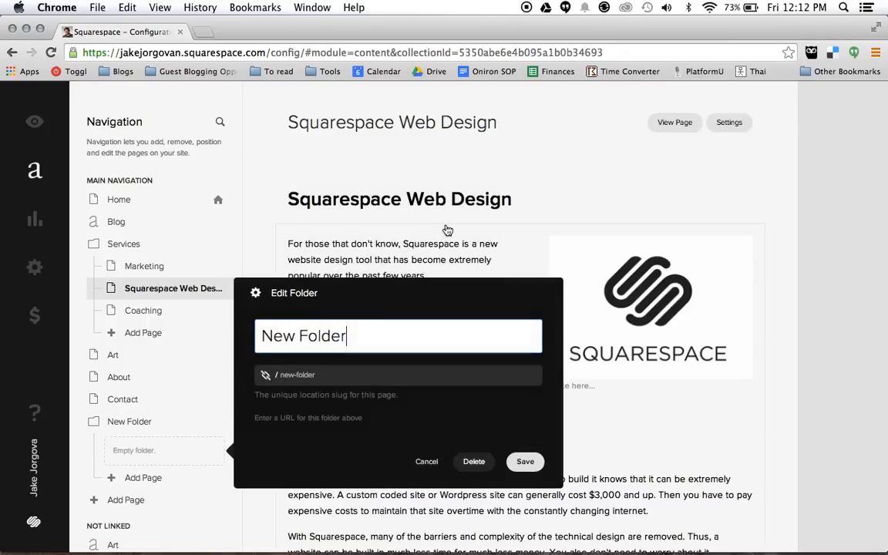
Step: Title the folder 'About' and set its URL slug to 'about-folder'
text(A)
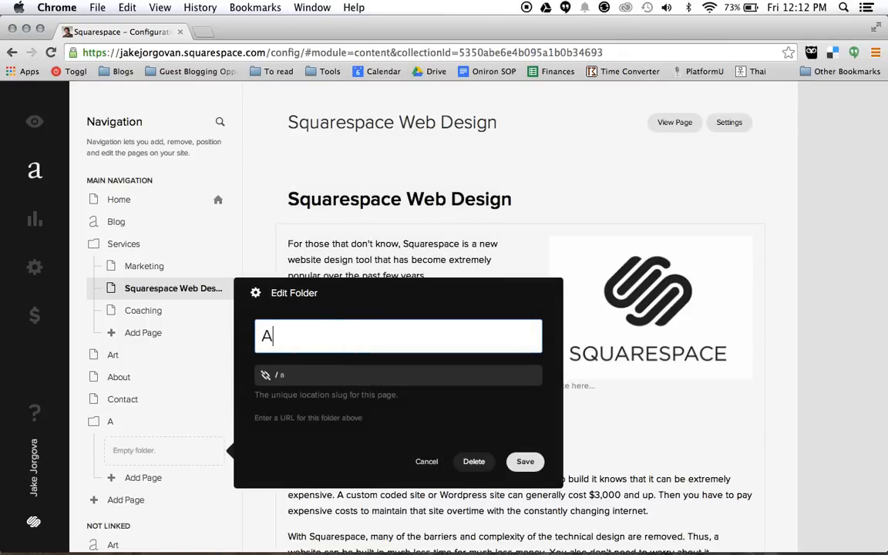
text(bout)
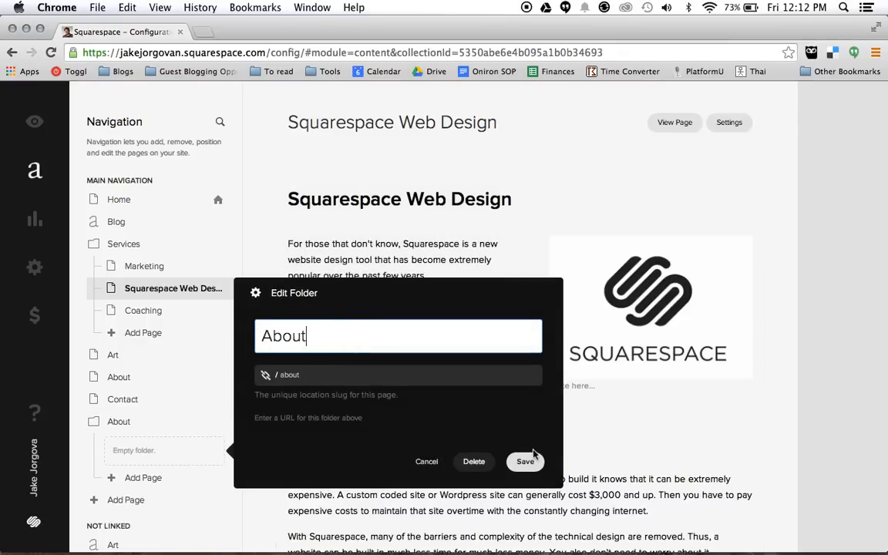
click(524, 462)
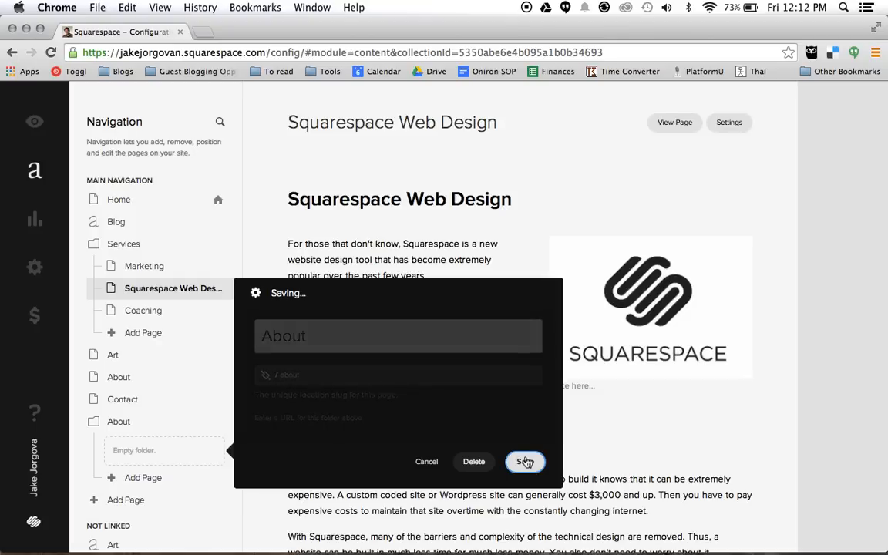
click(524, 462)
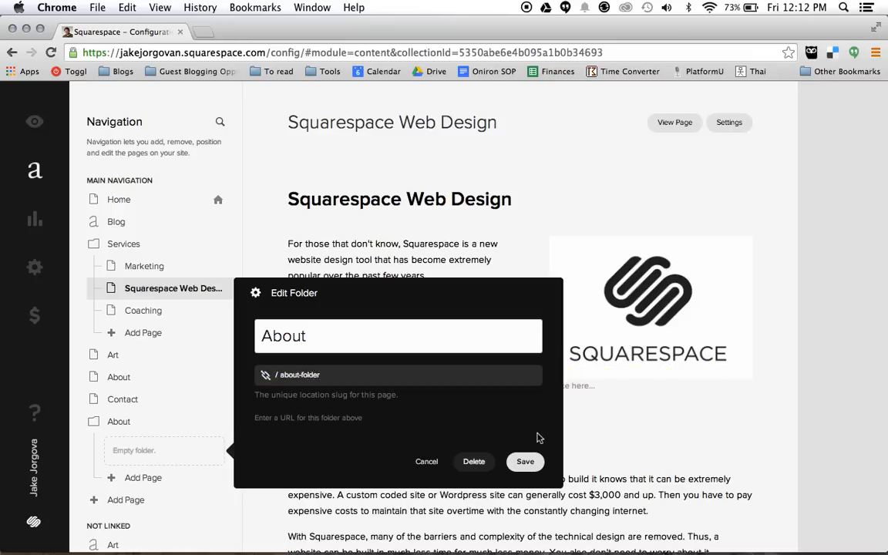
click(525, 462)
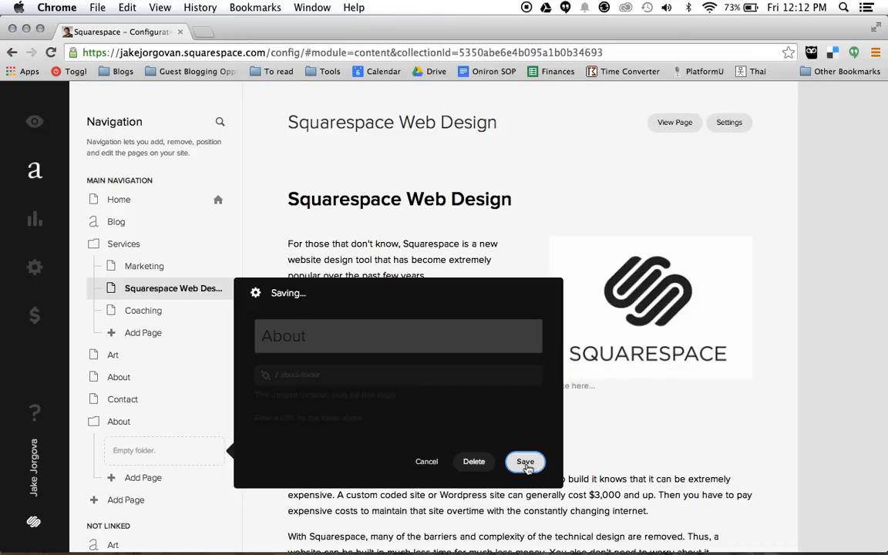
click(525, 461)
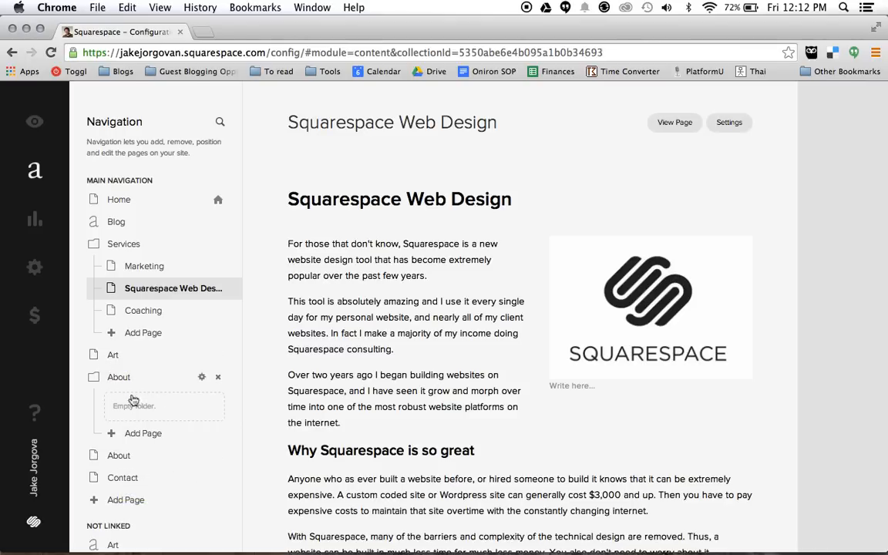
mouse_move(160, 405)
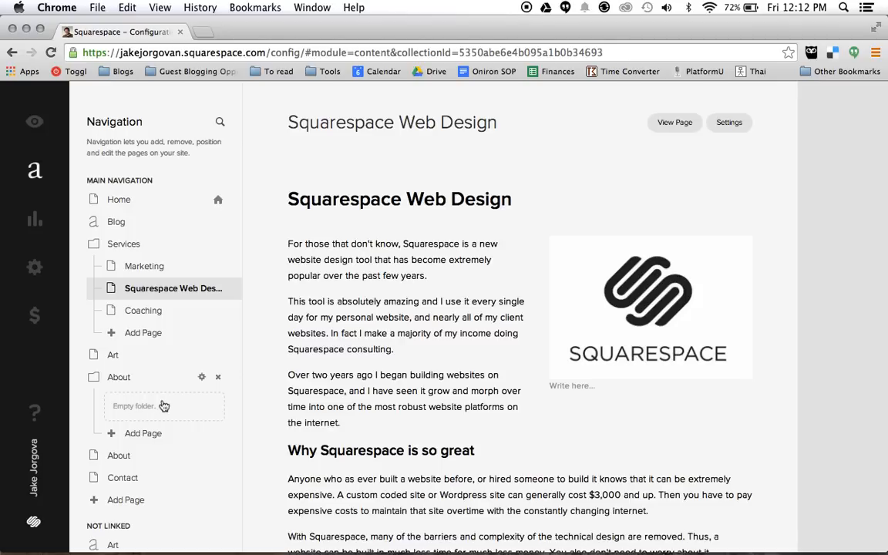
mouse_move(157, 407)
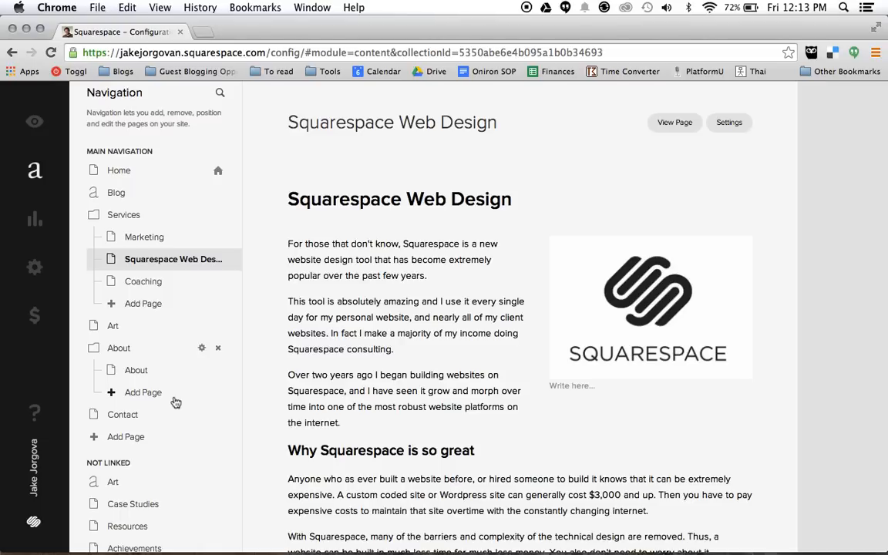
mouse_move(129, 507)
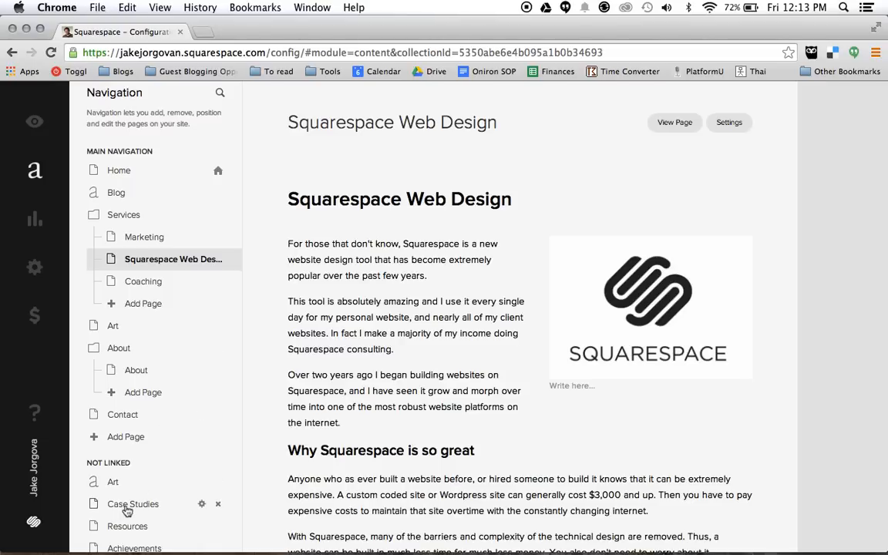
mouse_move(130, 526)
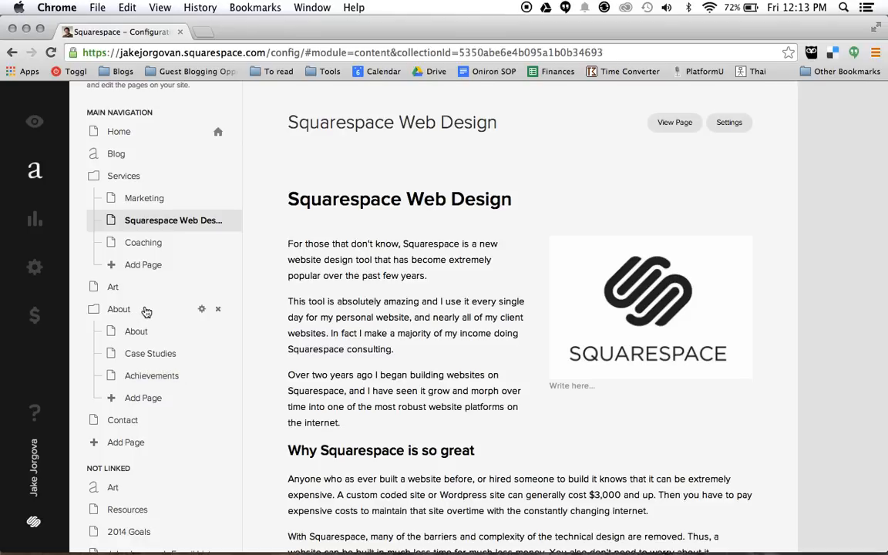
mouse_move(632, 141)
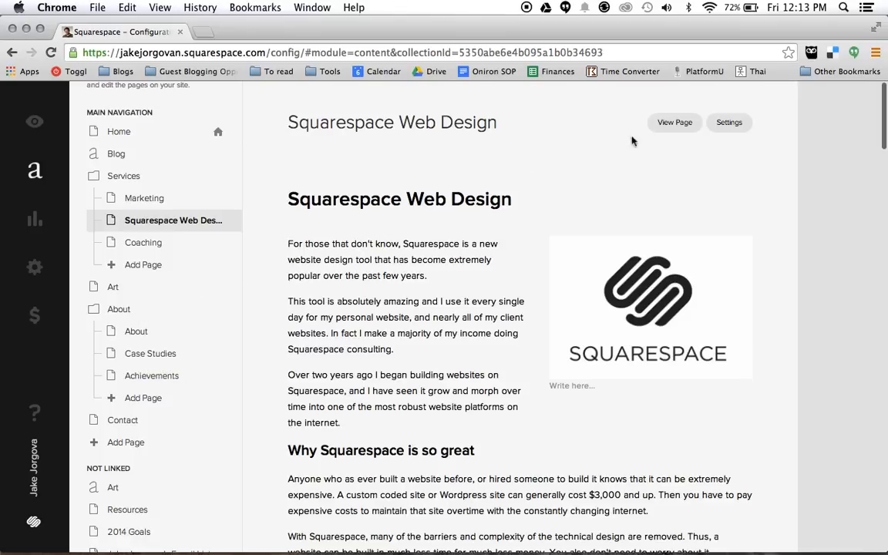
mouse_move(675, 123)
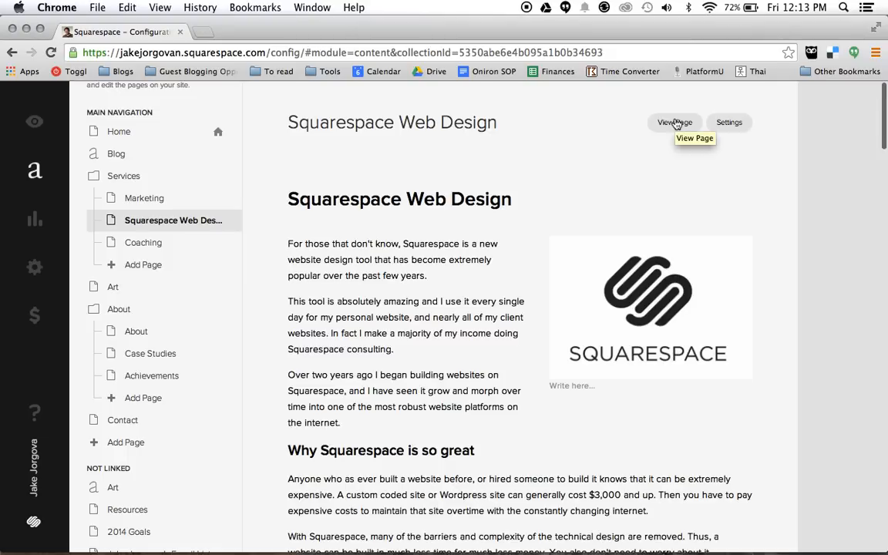
Step: View the Squarespace Web Design page on the live site to check the About drop-down
click(675, 122)
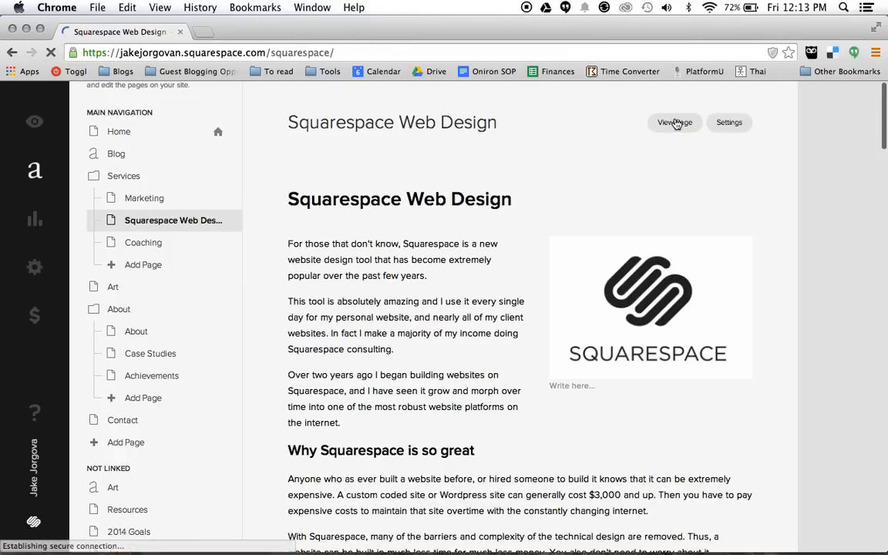
click(674, 123)
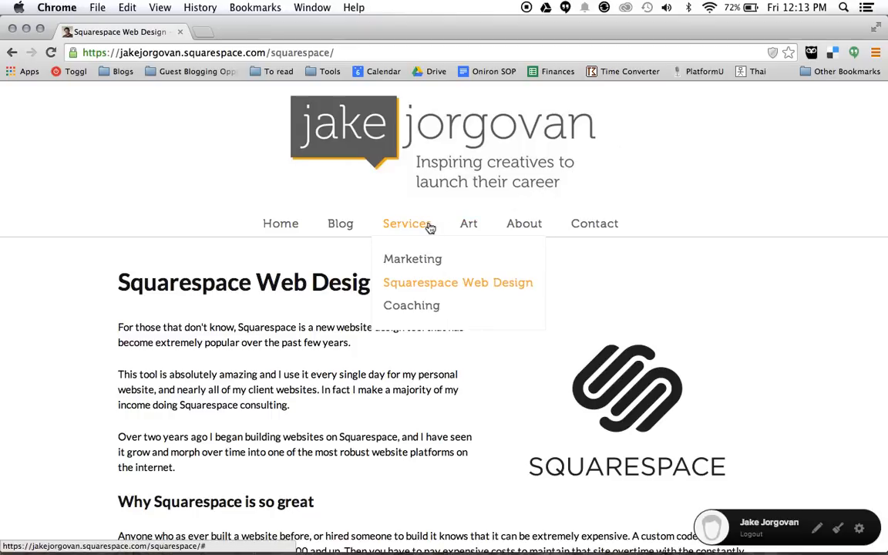
mouse_move(471, 224)
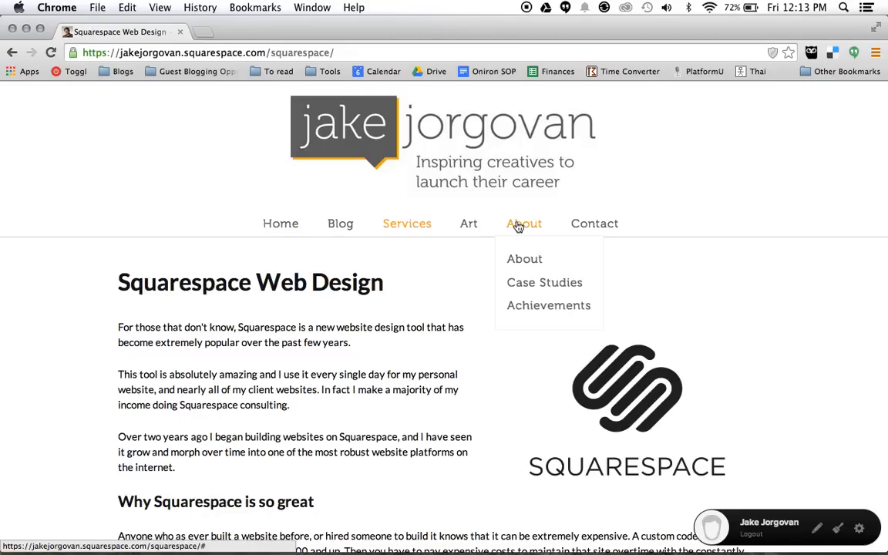
mouse_move(520, 269)
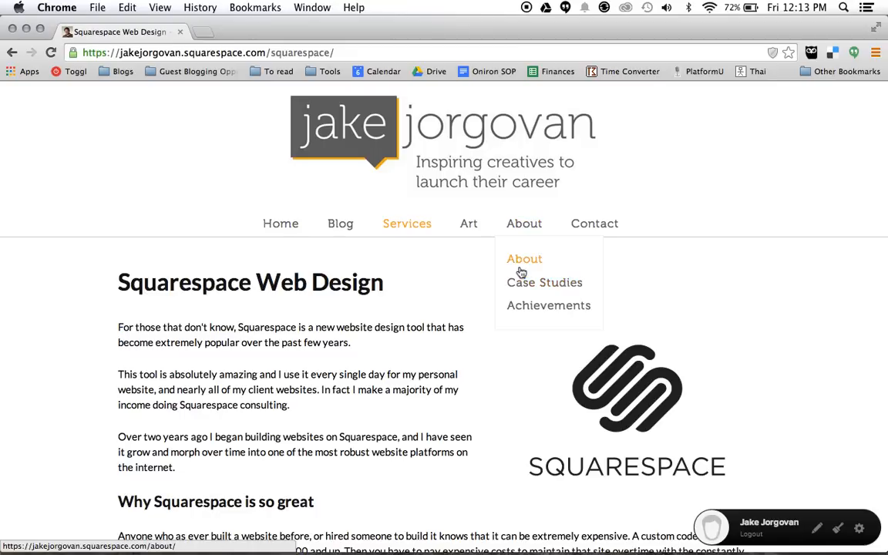